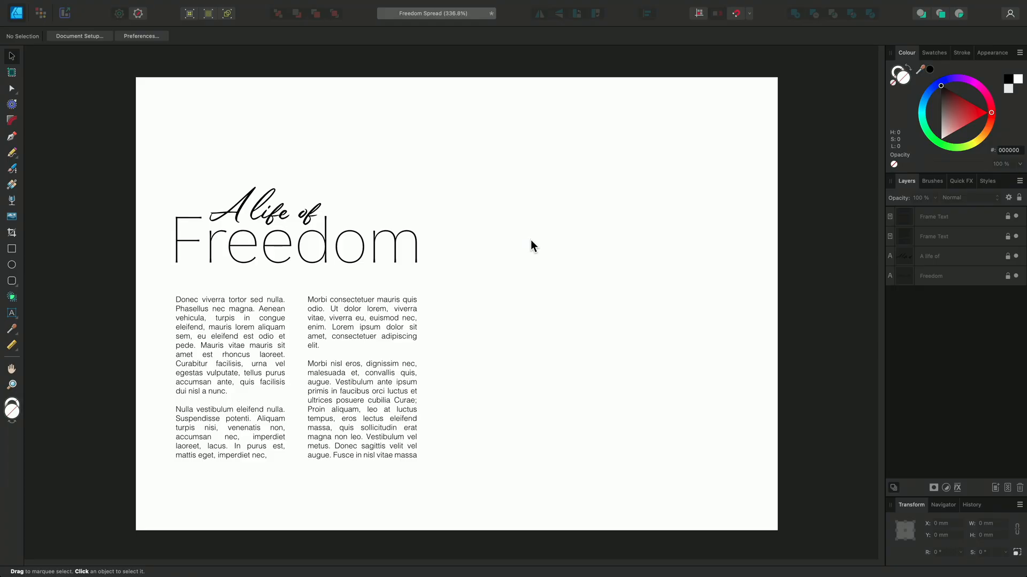
- Pick Orange Van.jpg from the Documents folder to place into the spread
click(126, 6)
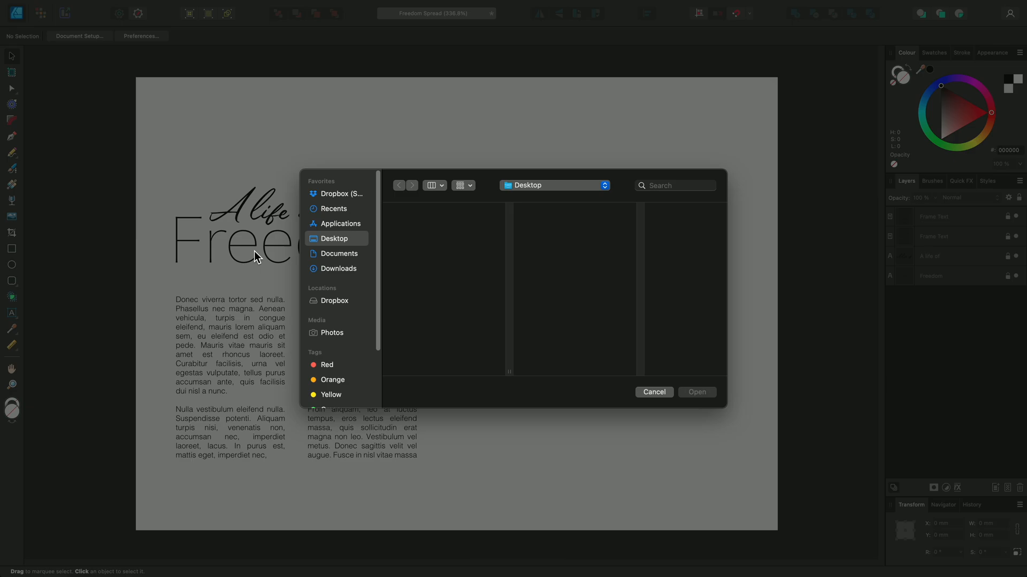
click(339, 254)
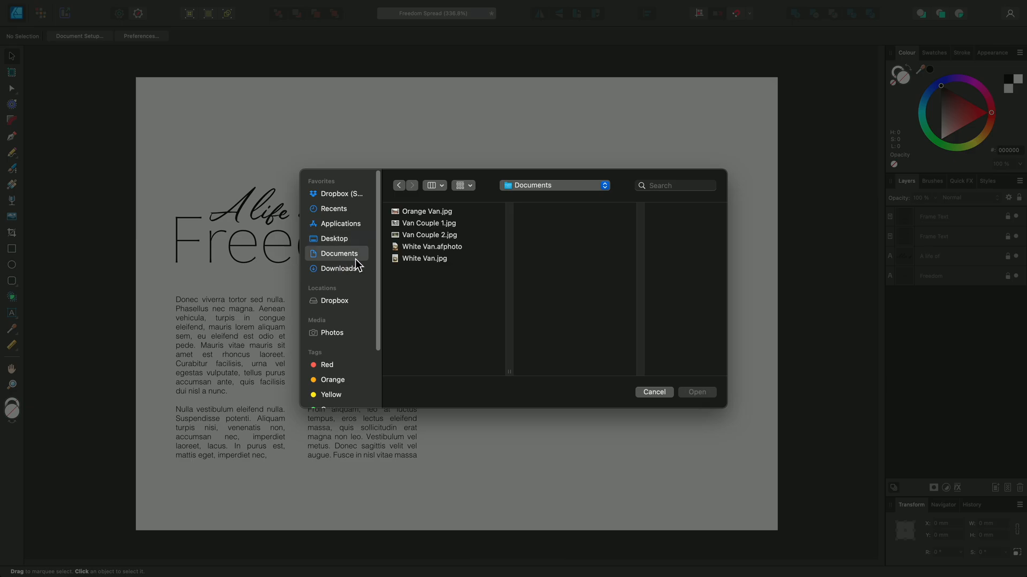
mouse_move(445, 218)
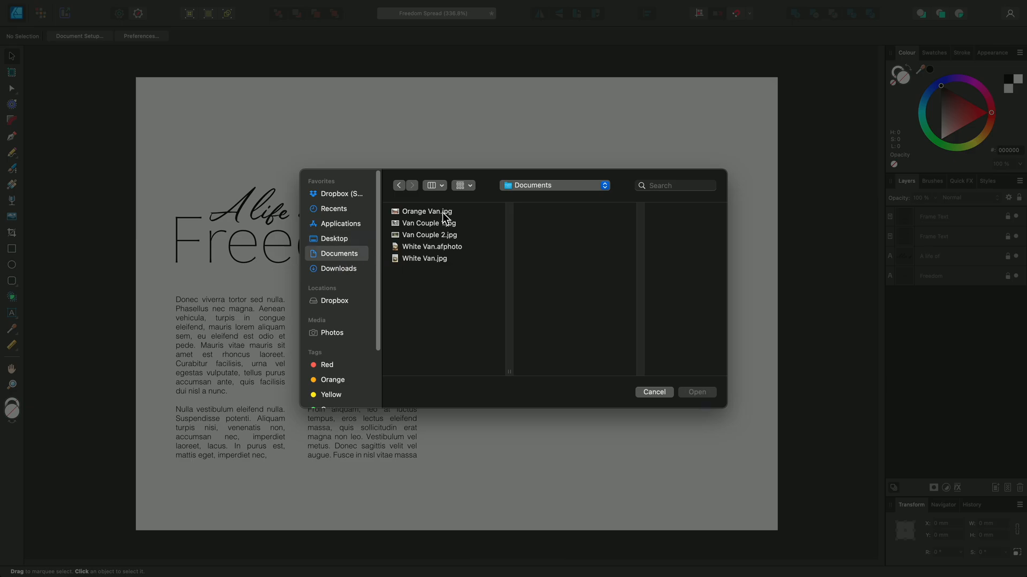
click(426, 210)
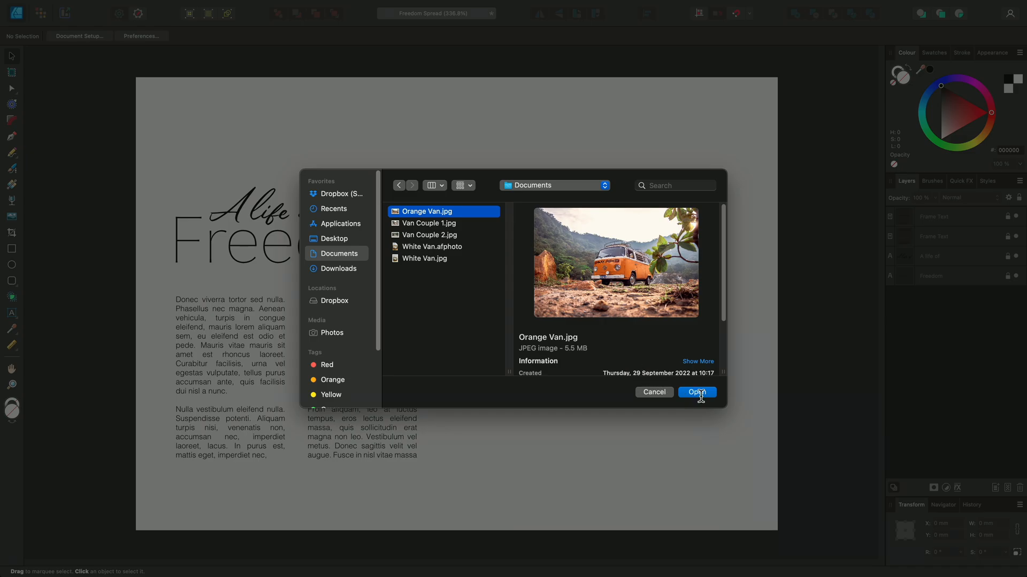
click(696, 392)
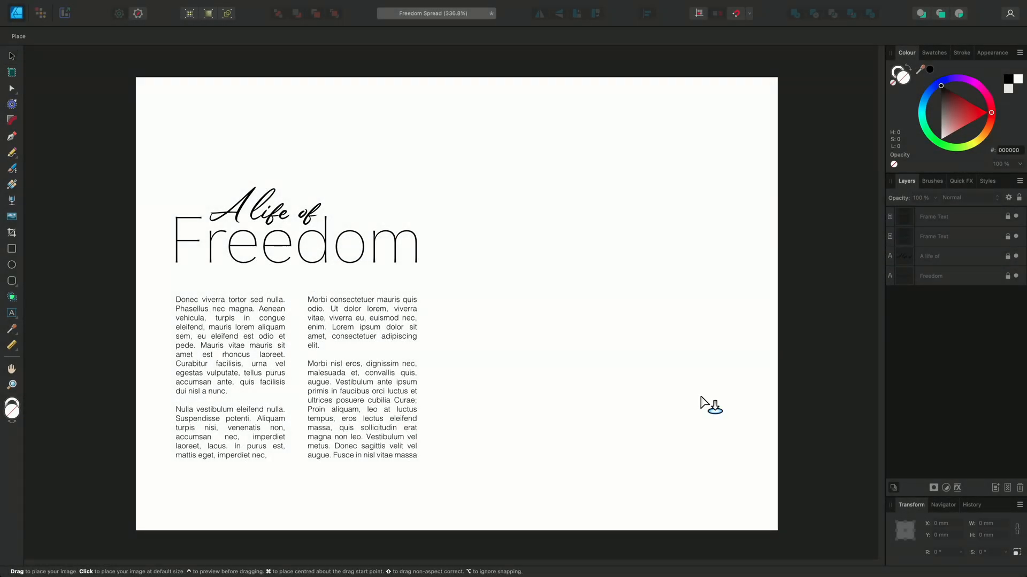
mouse_move(458, 242)
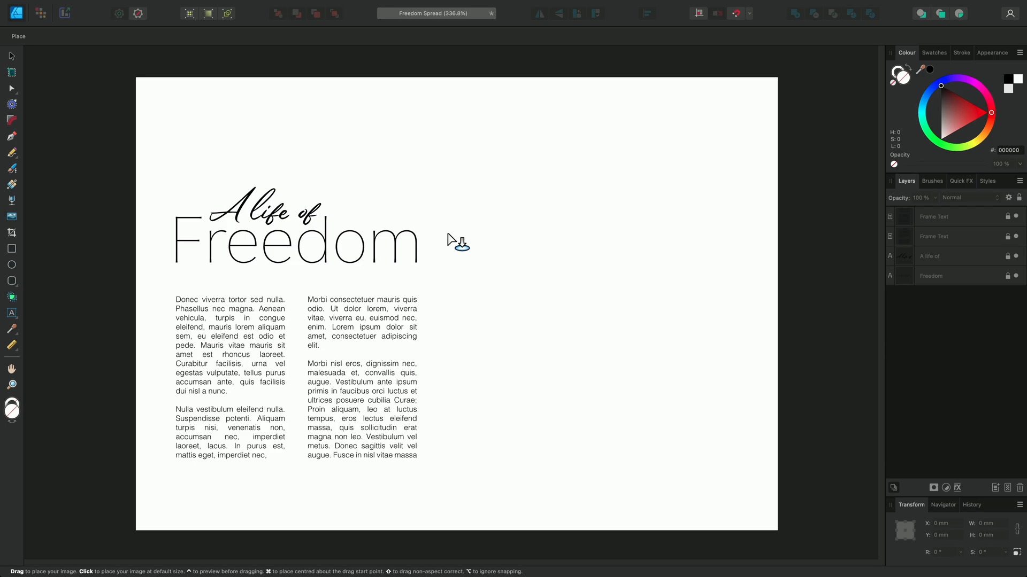
mouse_move(297, 95)
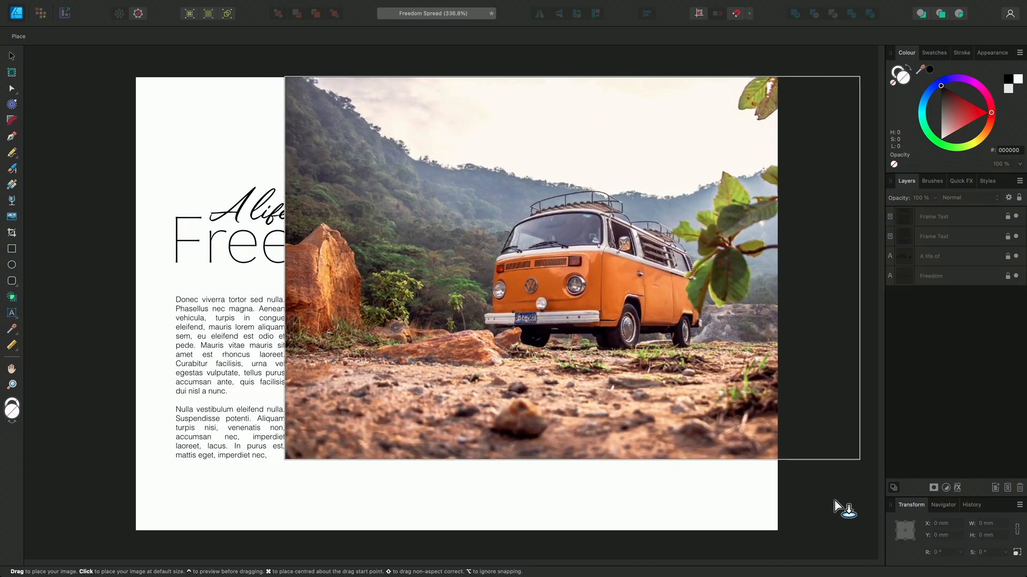
- Drop the Orange Van photo onto the Freedom spread as its own layer
click(571, 266)
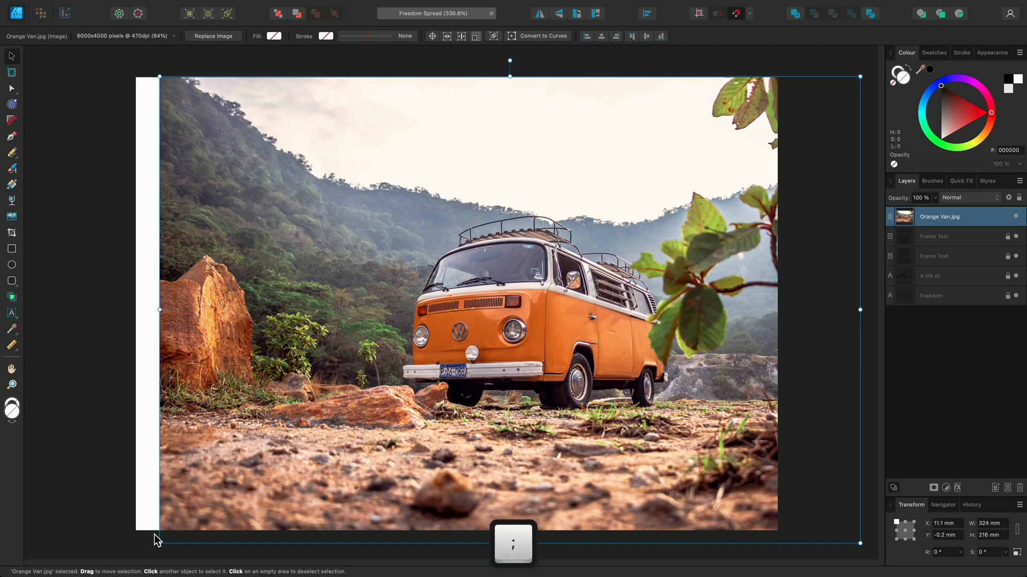
mouse_move(169, 539)
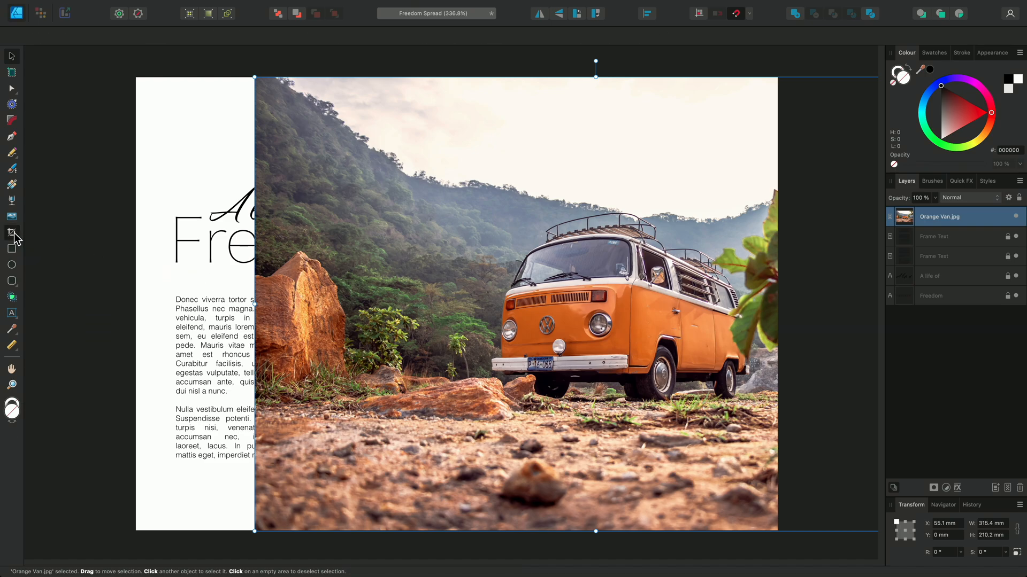
- Mask the Orange Van photo with a rectangle, lock its children, then delete it
click(11, 232)
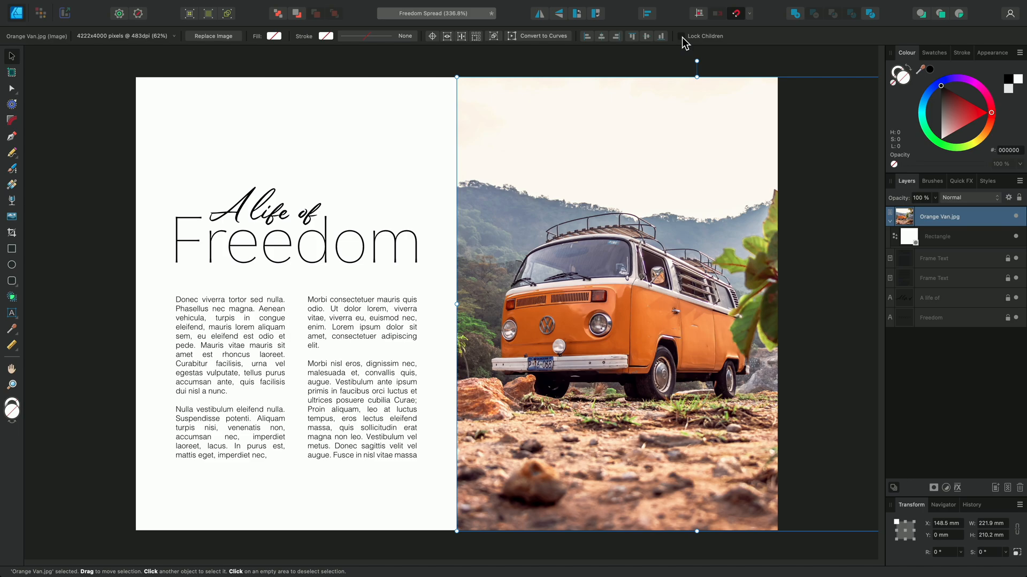
click(682, 36)
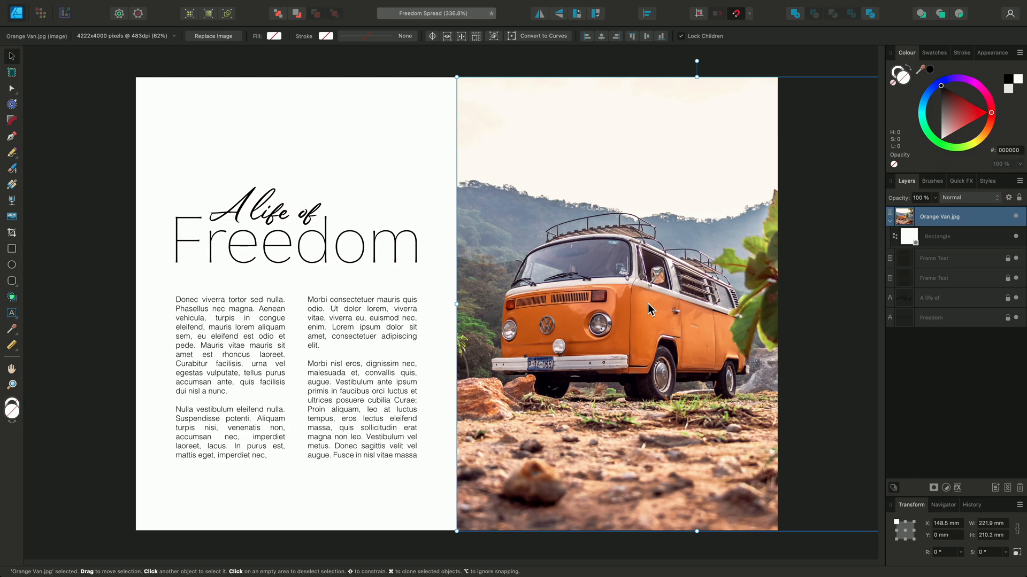
key(delete)
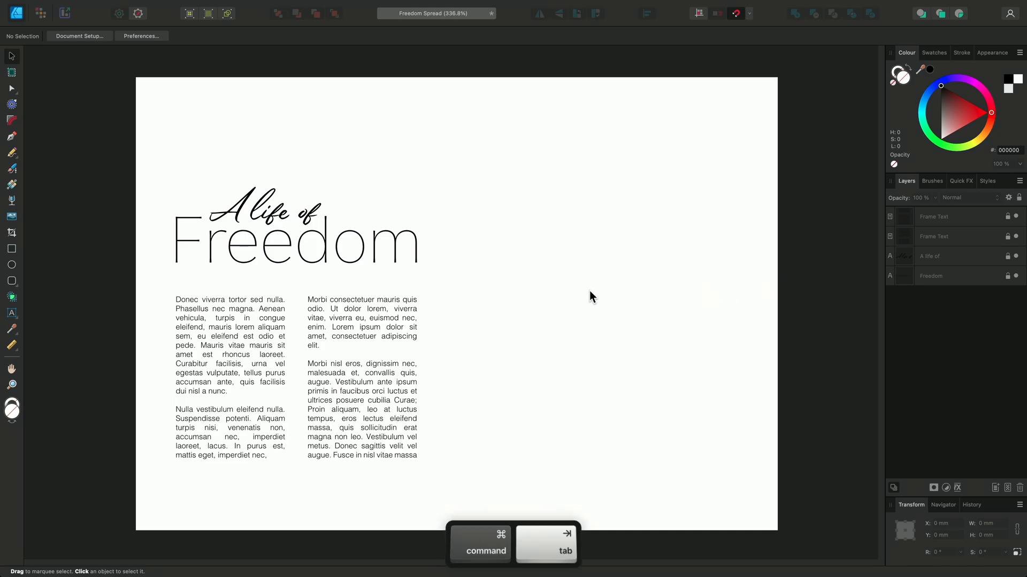
- Drag Van Couple 2.jpg from Finder's Documents folder onto the Freedom spread
key(command+tab)
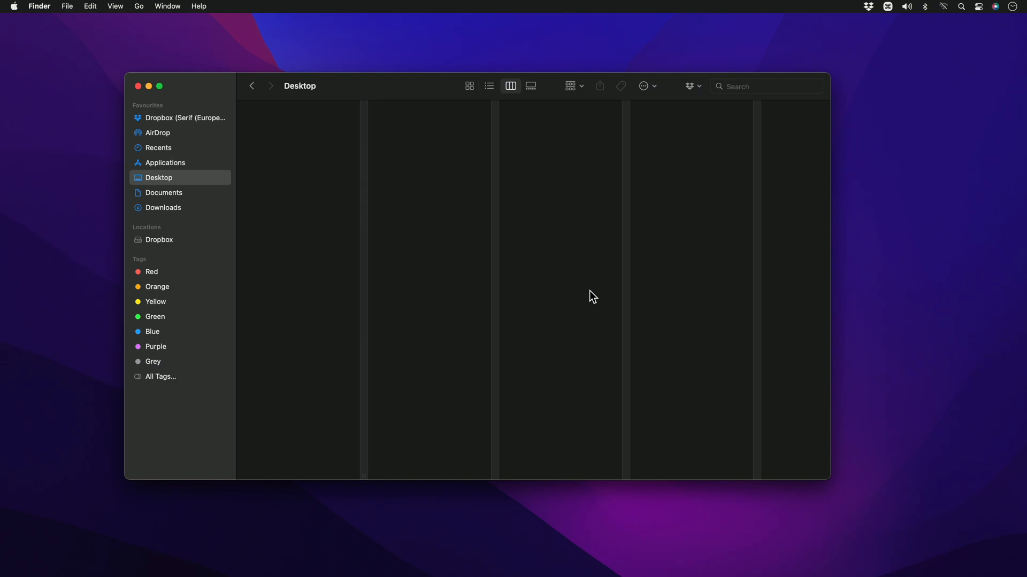
click(164, 192)
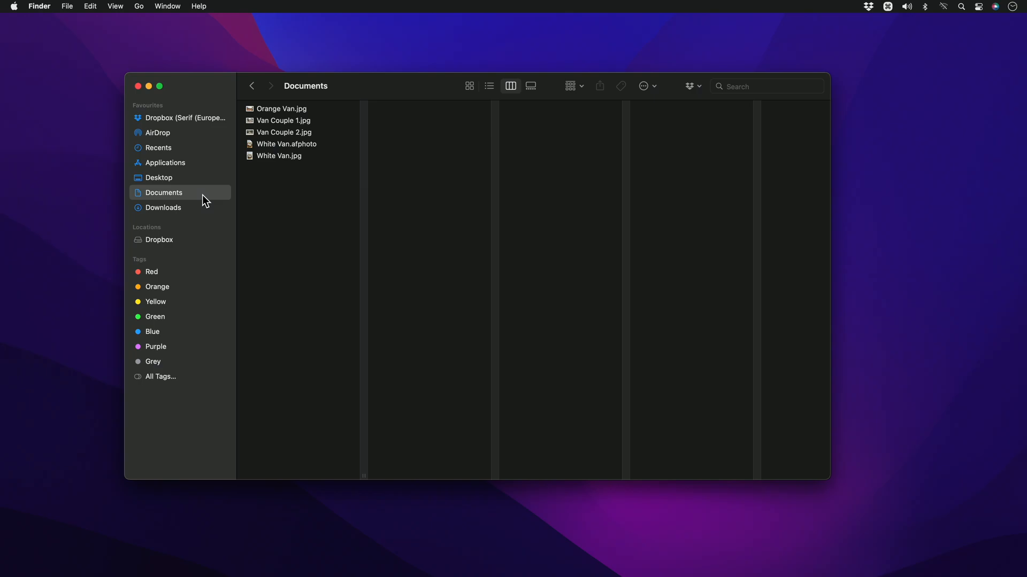
click(285, 131)
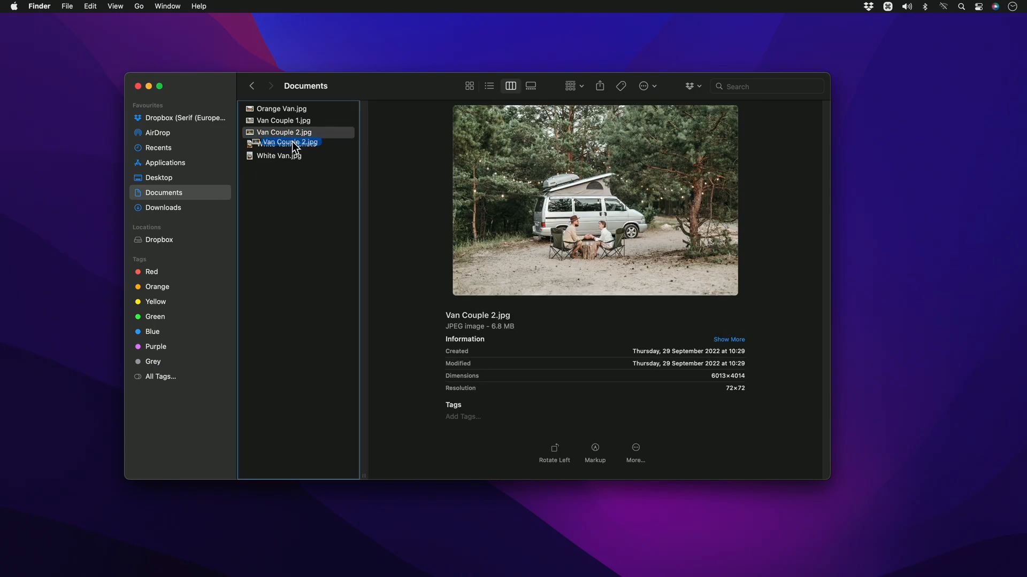
drag(294, 142, 322, 190)
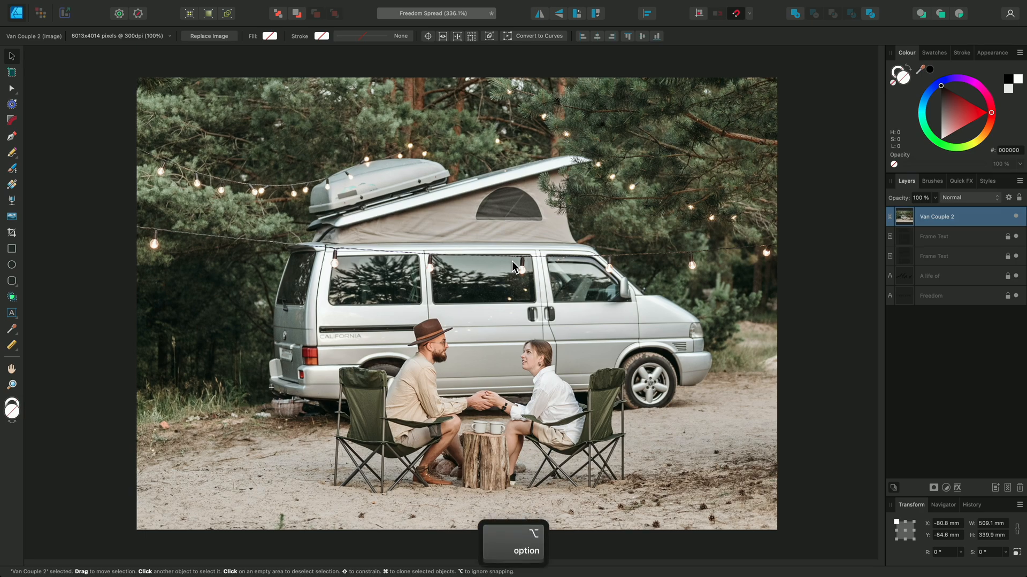
- Scale Van Couple 2 to cover the right page and fit the spread in view
scroll(down, 3)
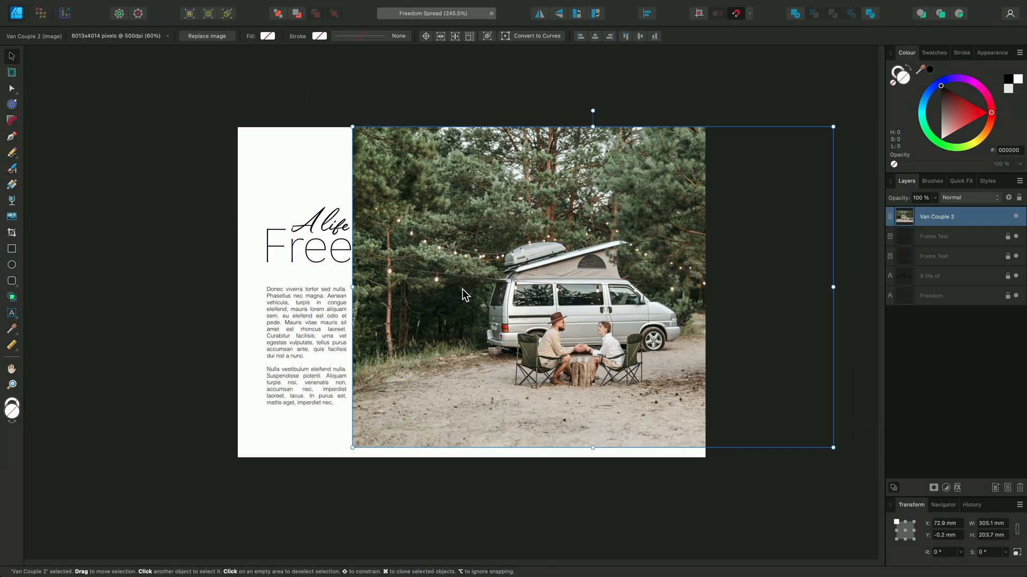
key(cmd+0)
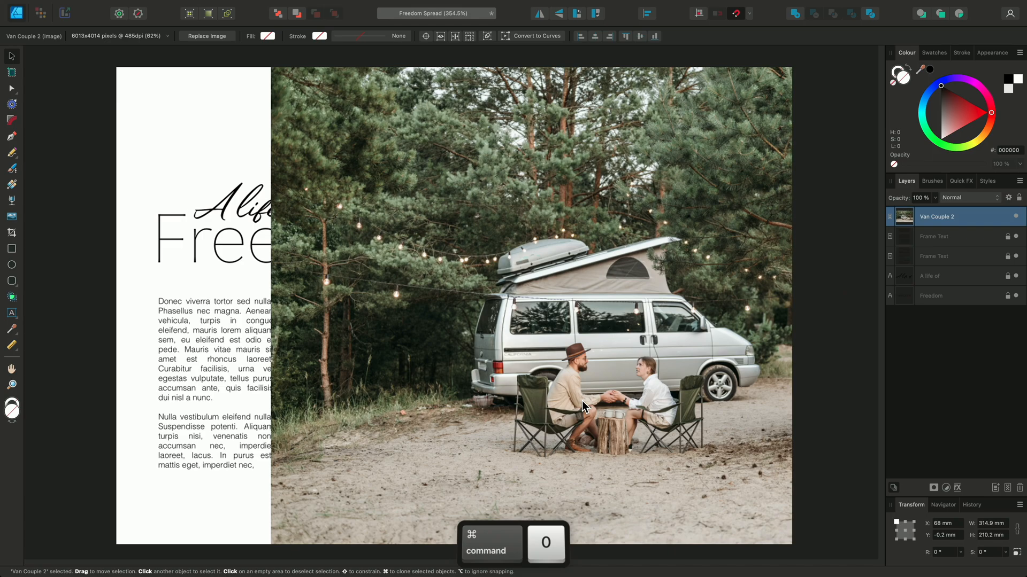
click(583, 406)
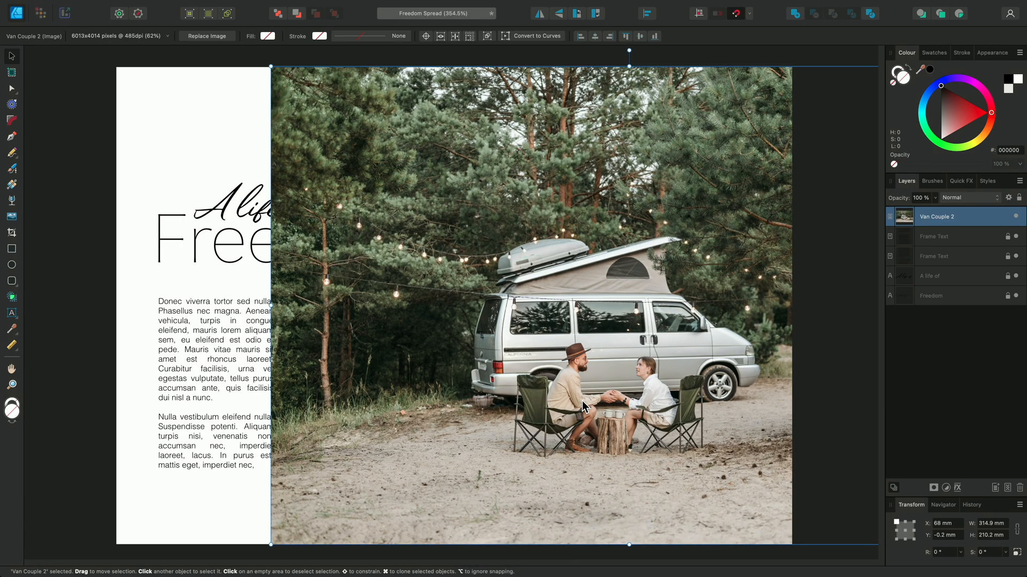
mouse_move(1005, 226)
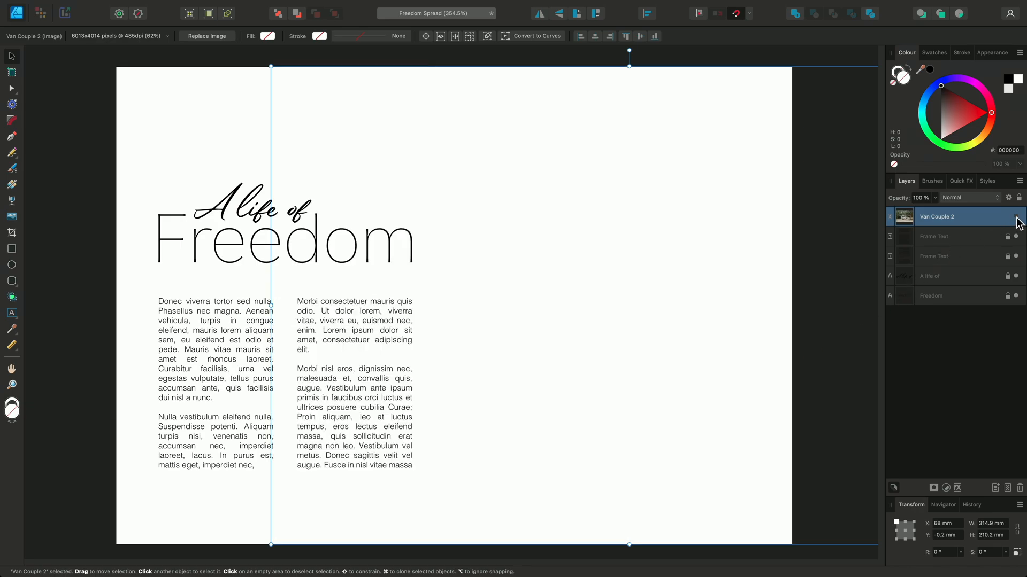
- Select the Rectangle Tool (M) and deselect the photo to draw a right-page rectangle
key(m)
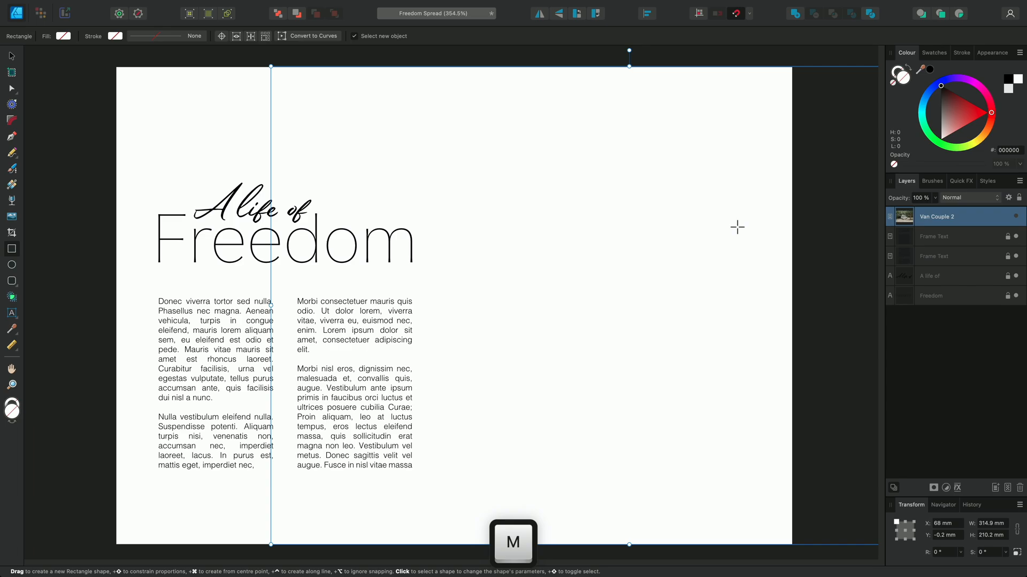
key(cmd+d)
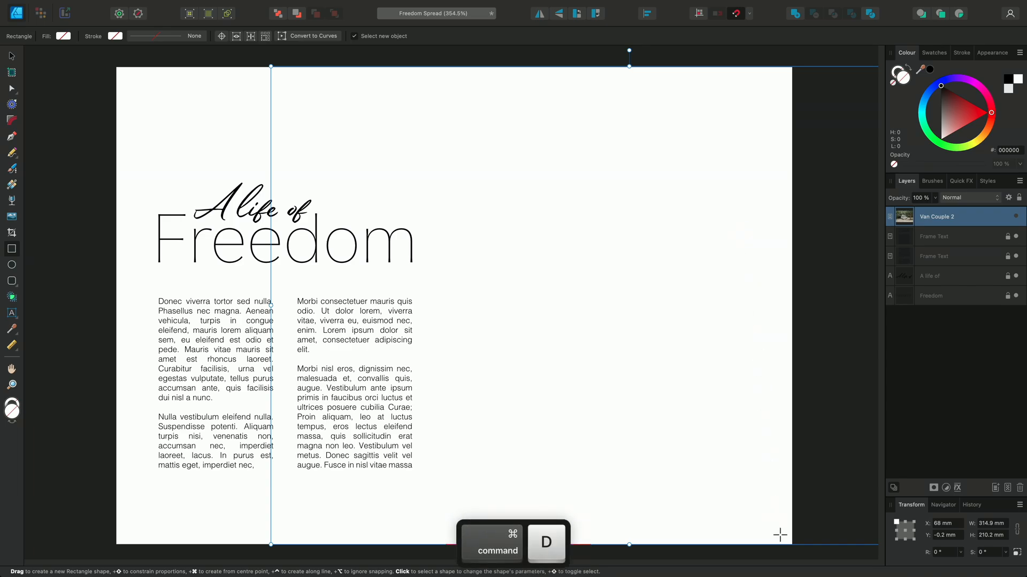
key(cmd+d)
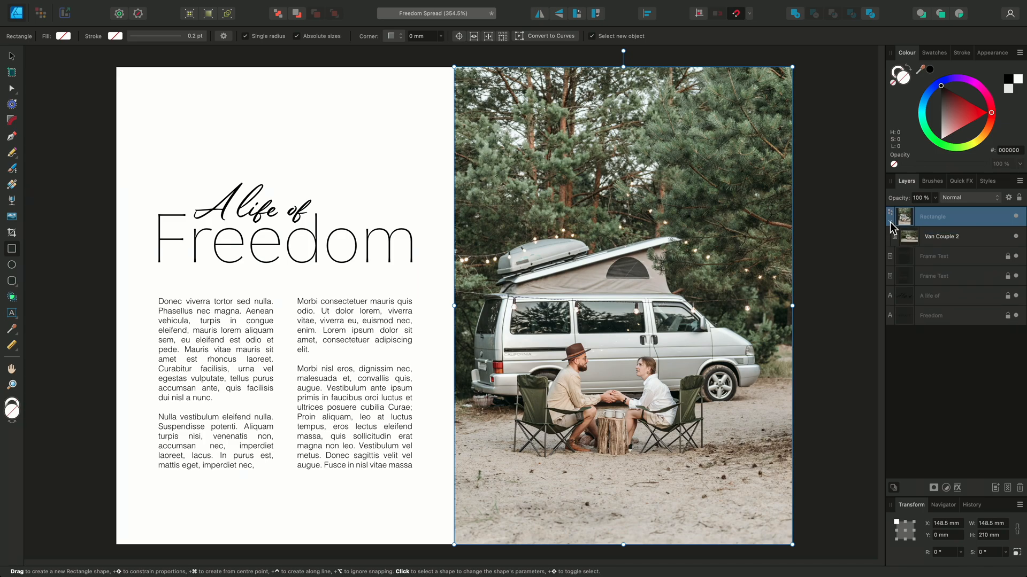
mouse_move(943, 241)
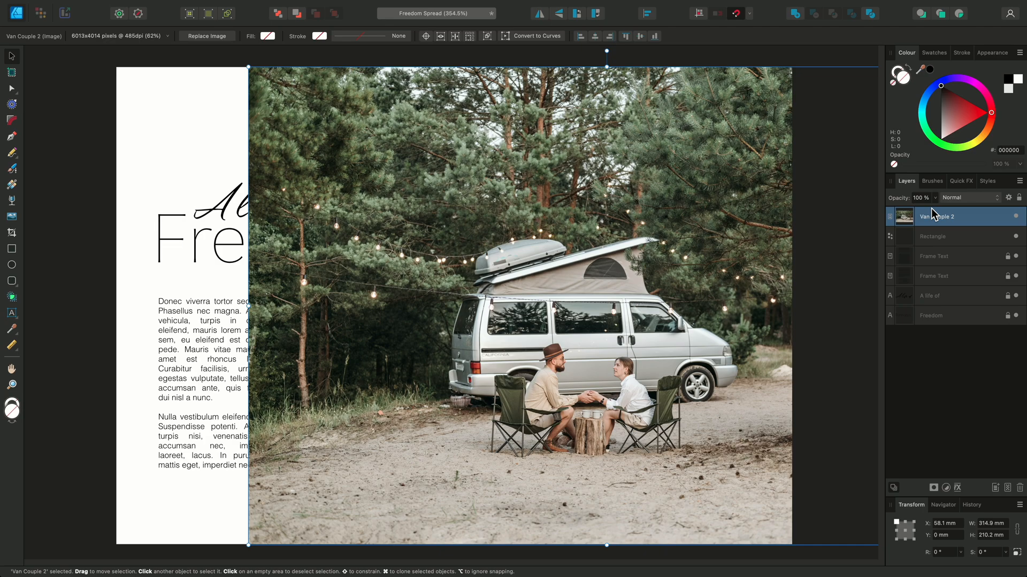
mouse_move(686, 243)
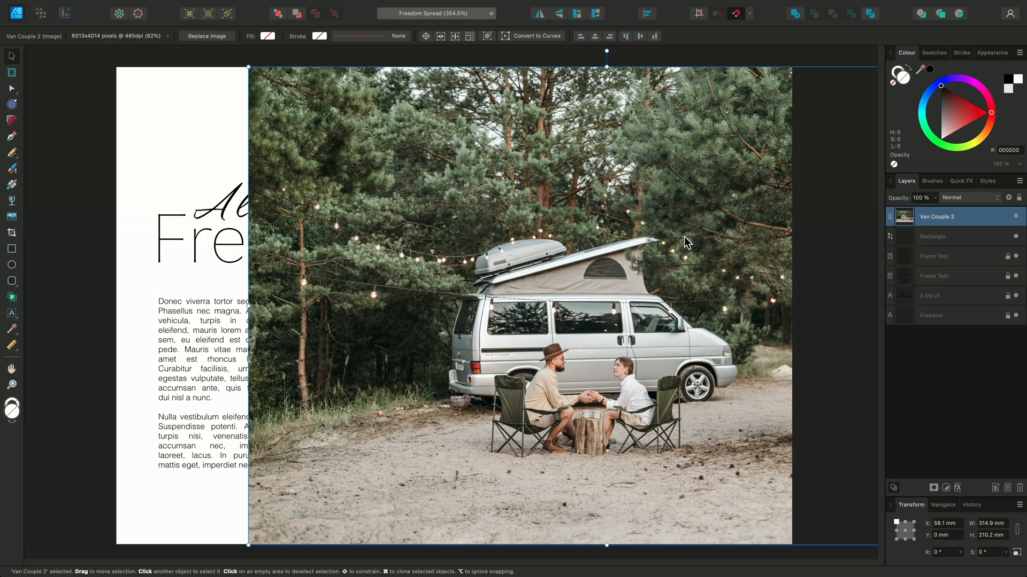
mouse_move(13, 204)
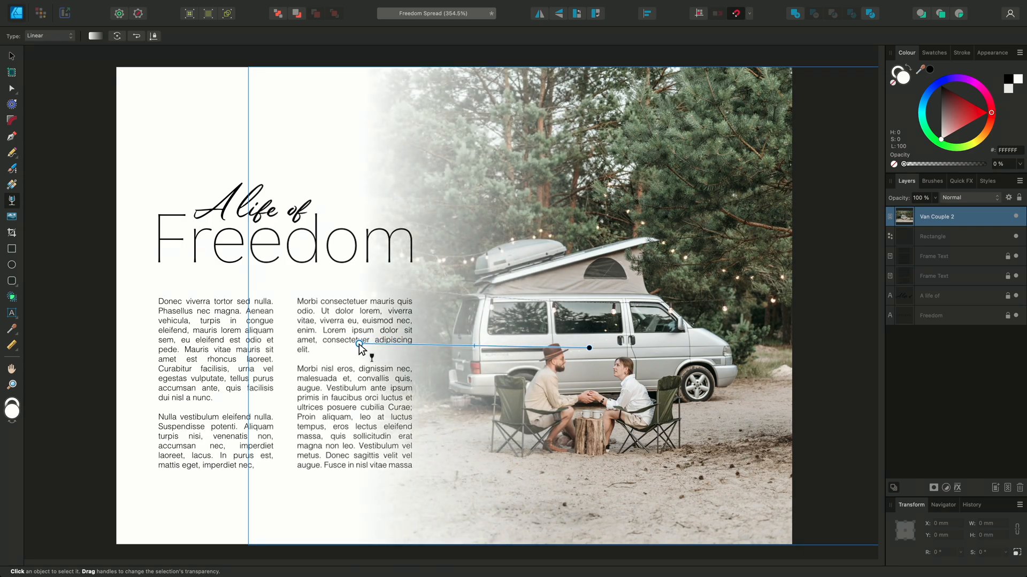
- Deselect the faded photo and clear Van Couple 2 and its rectangle
key(cmd+d)
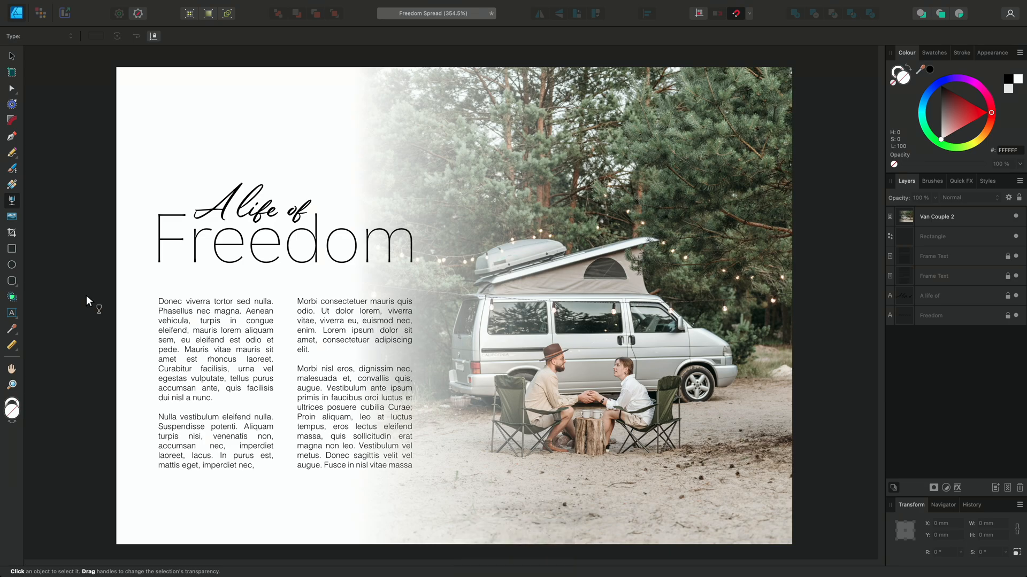
key(v)
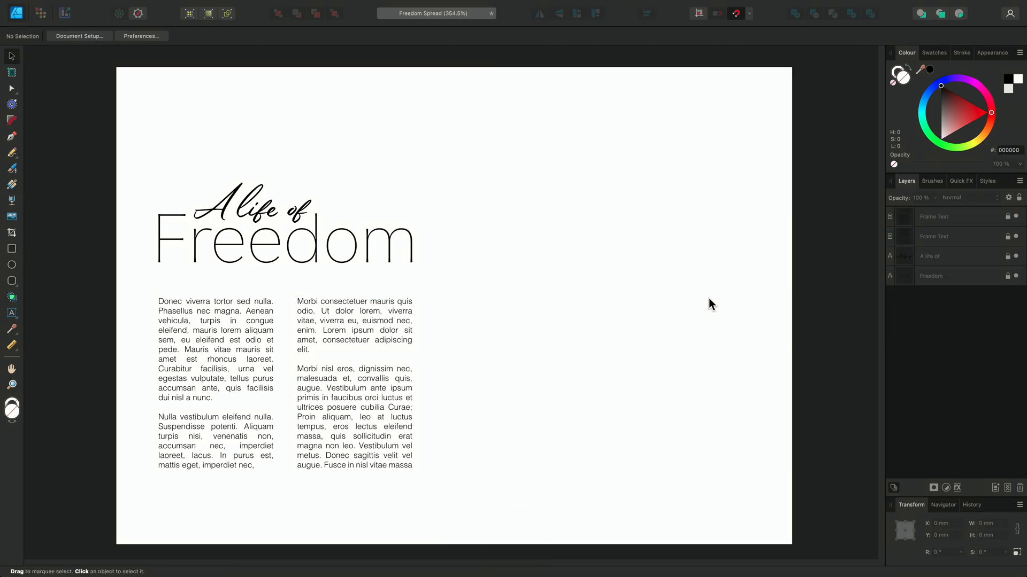
- Select White Van.afphoto in Finder's Documents folder
key(cmd+tab)
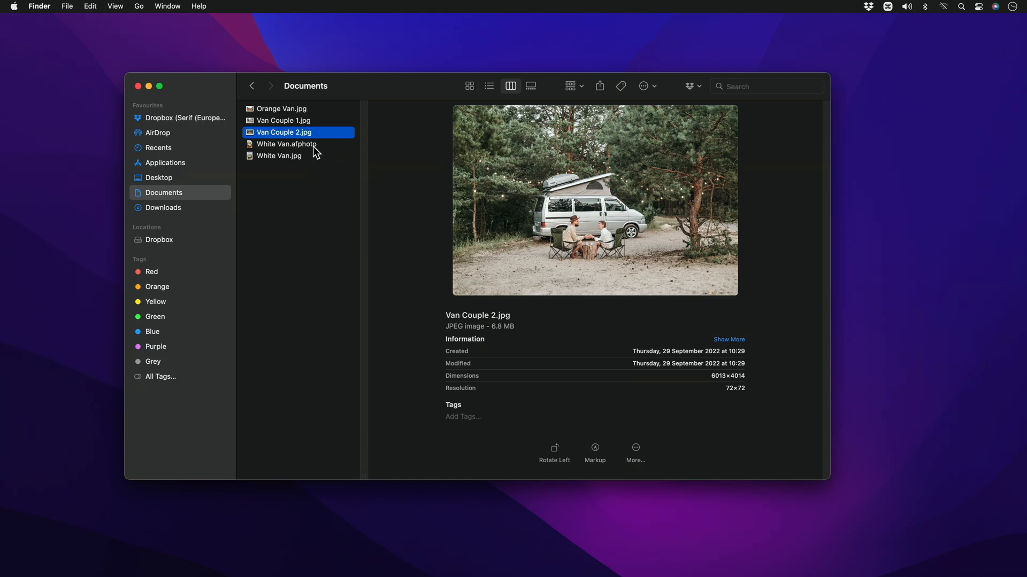
click(286, 144)
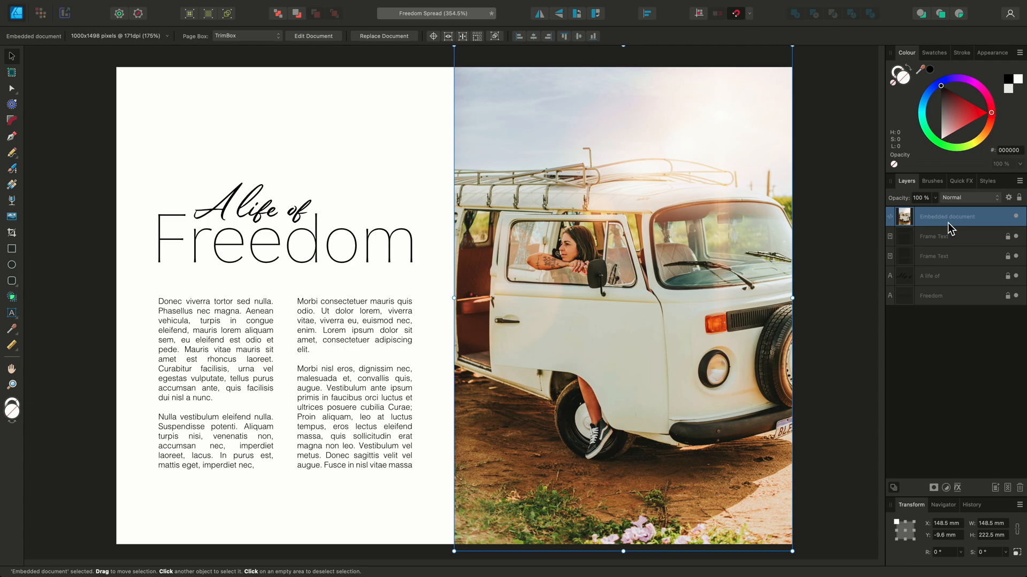
mouse_move(963, 227)
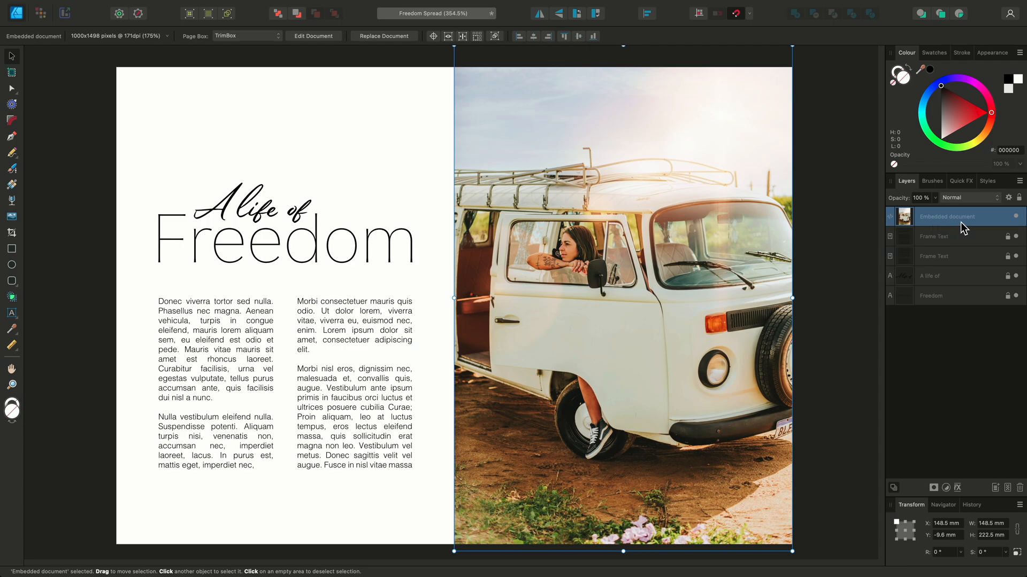
mouse_move(941, 233)
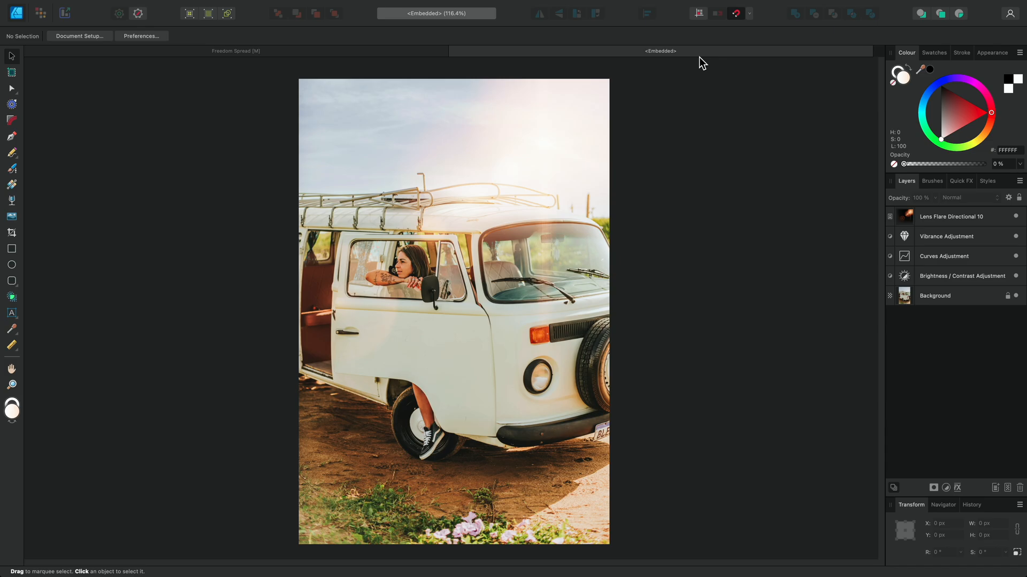
mouse_move(676, 65)
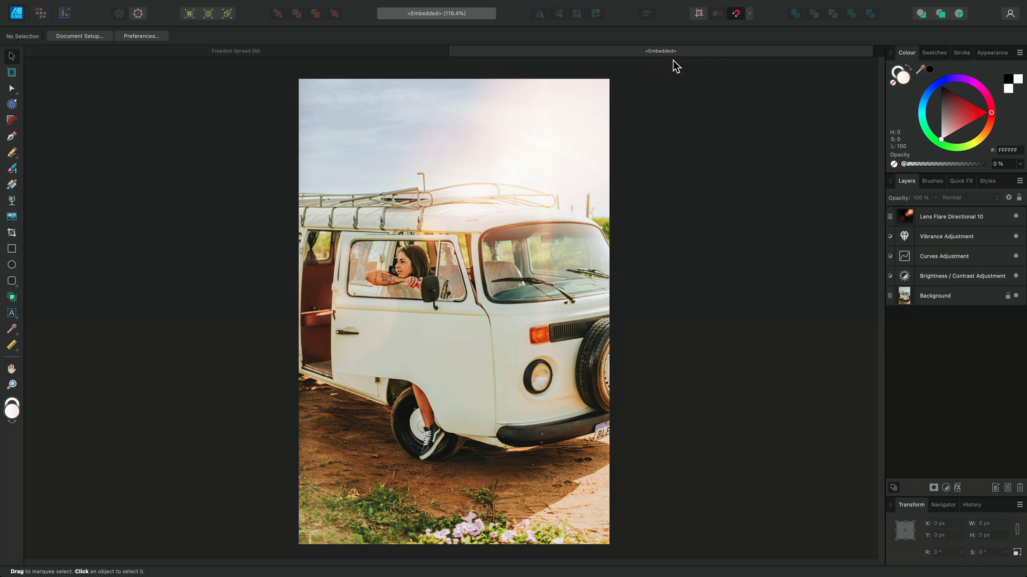
mouse_move(947, 308)
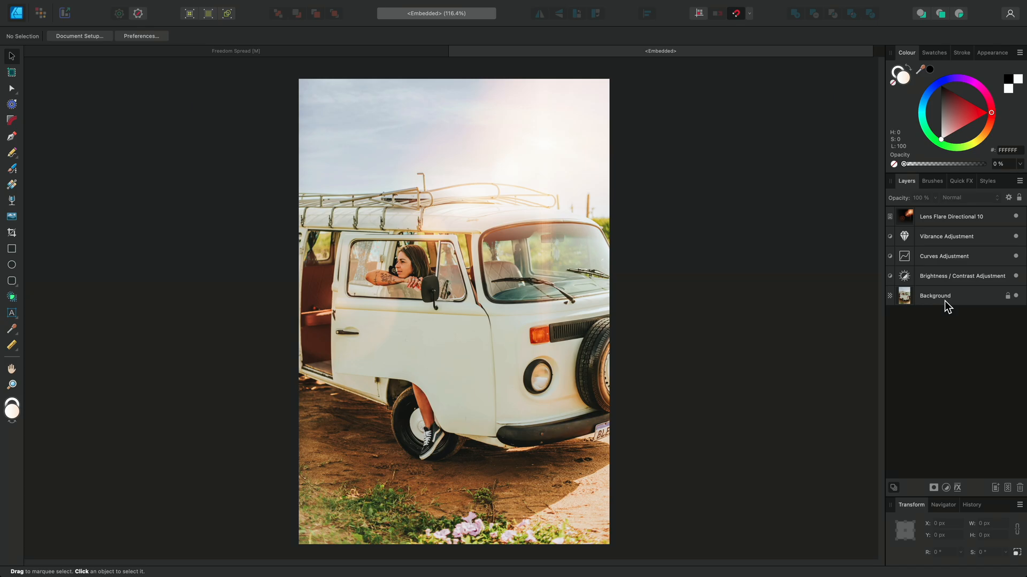
mouse_move(1018, 221)
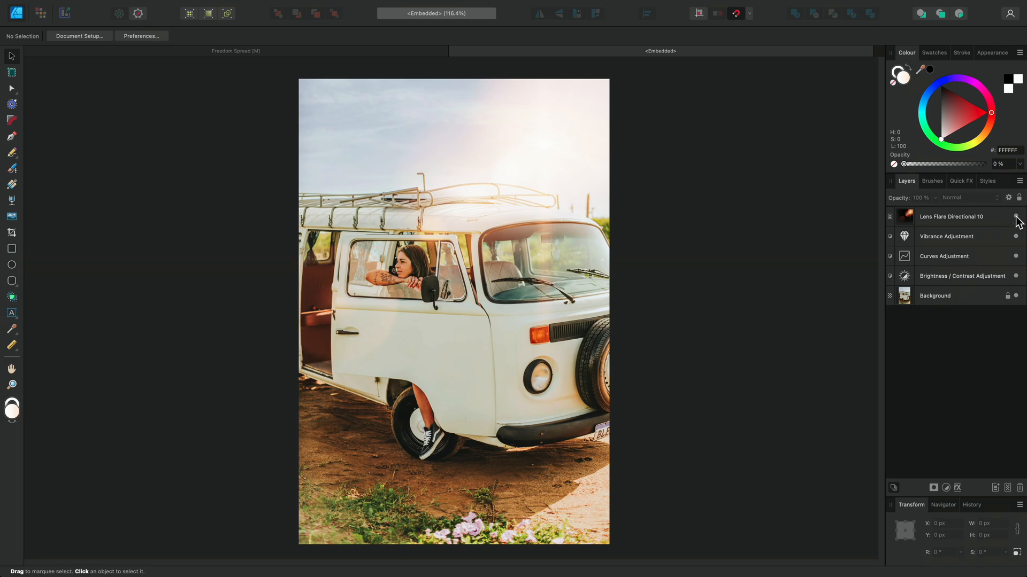
- Hide Lens Flare Directional 10 in the embedded White Van document and deselect
click(951, 217)
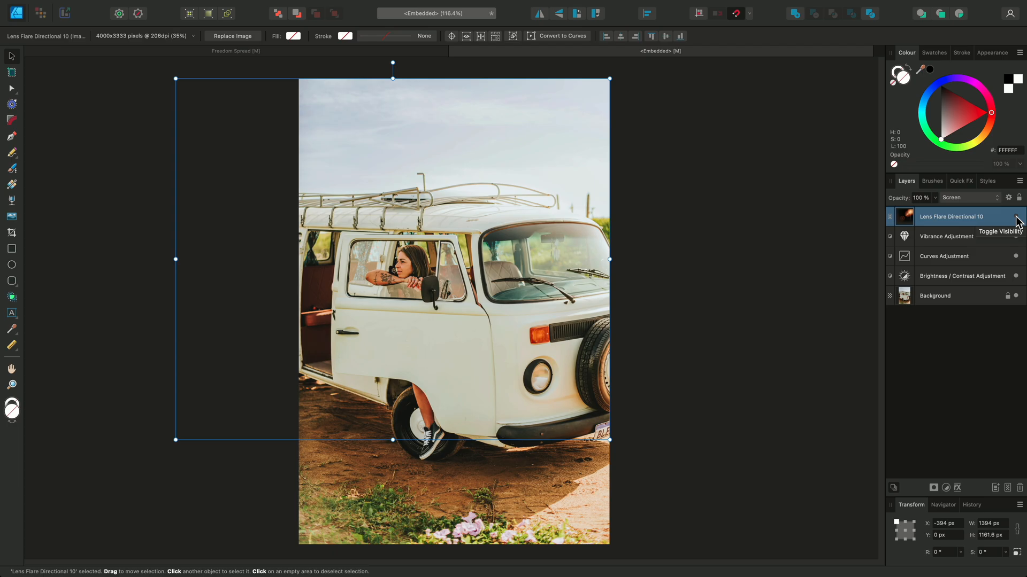
mouse_move(474, 75)
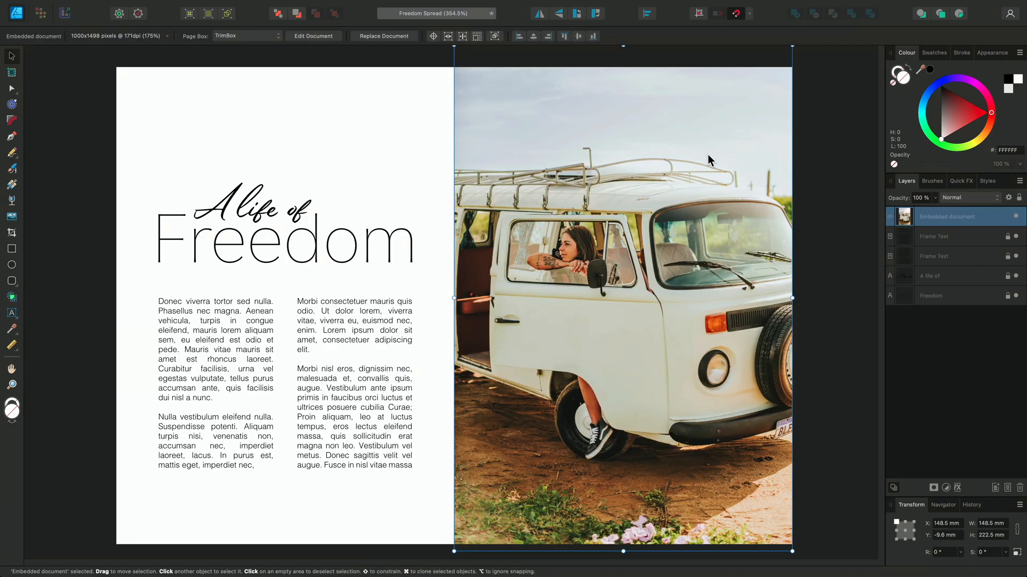
click(738, 143)
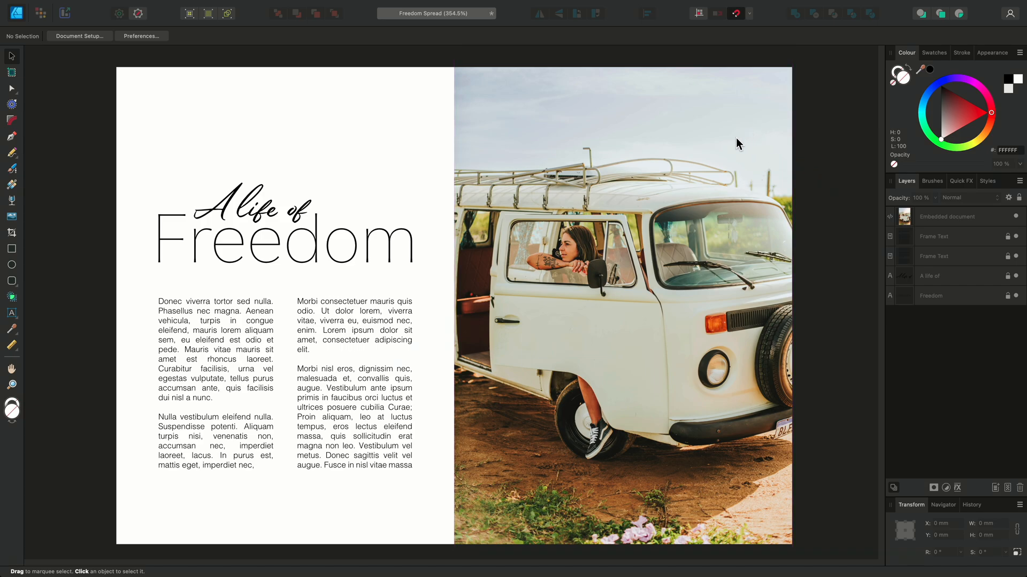
mouse_move(813, 157)
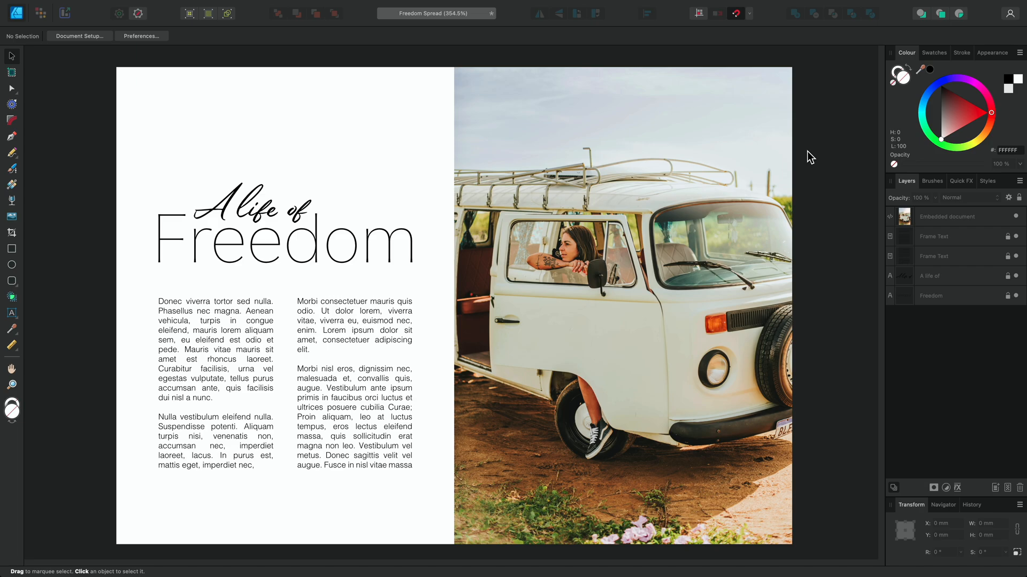
mouse_move(691, 262)
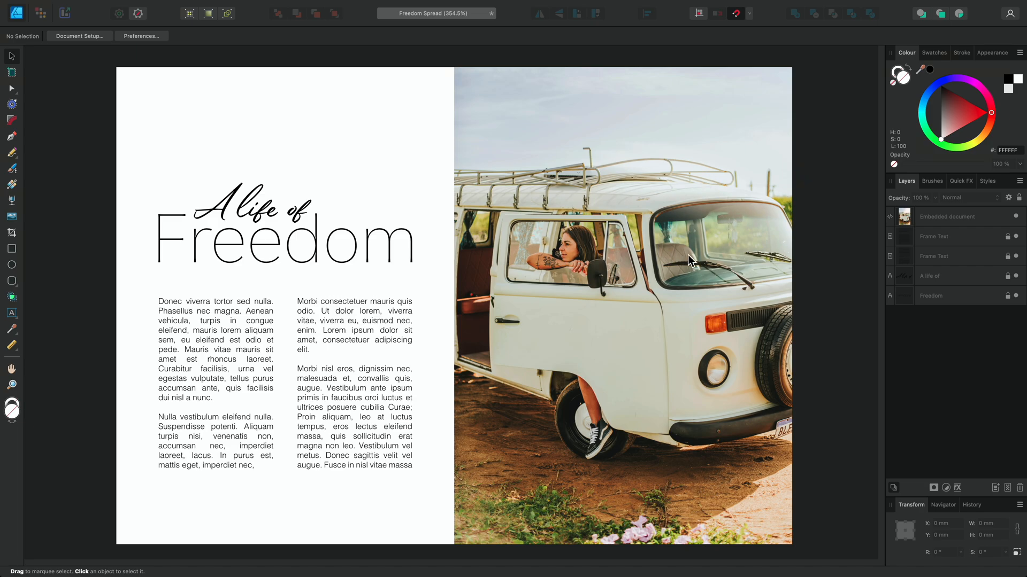